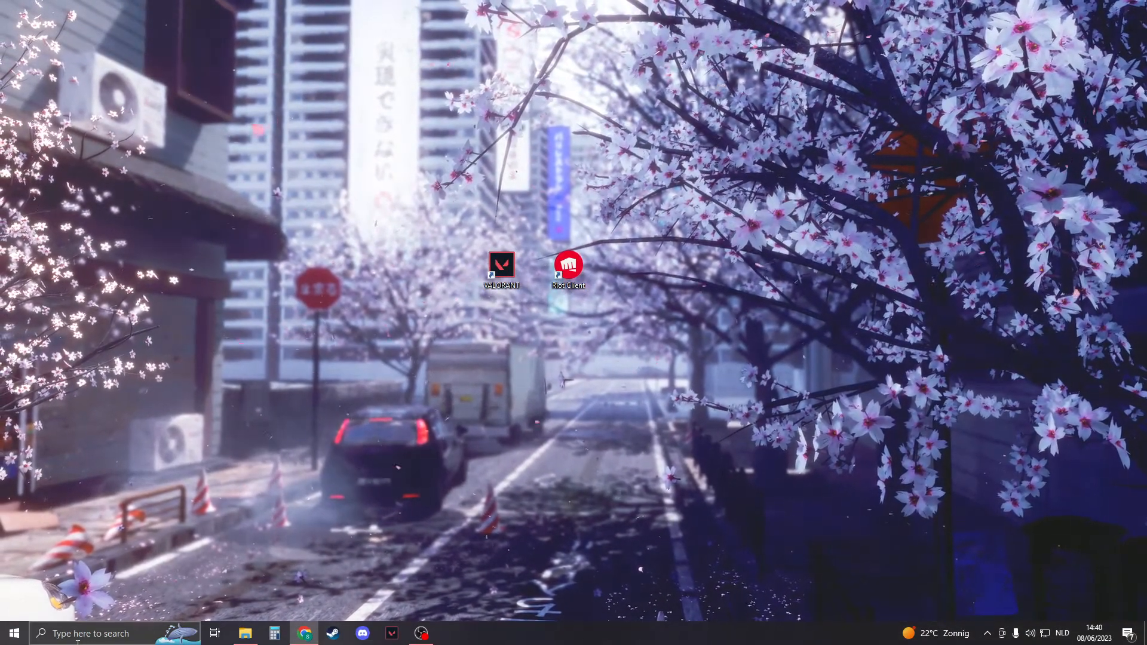
Step: Close Windows Update and have Windows search automatically for a Radeon RX 5500 XT driver
{"action": "type", "text": "winRAR"}
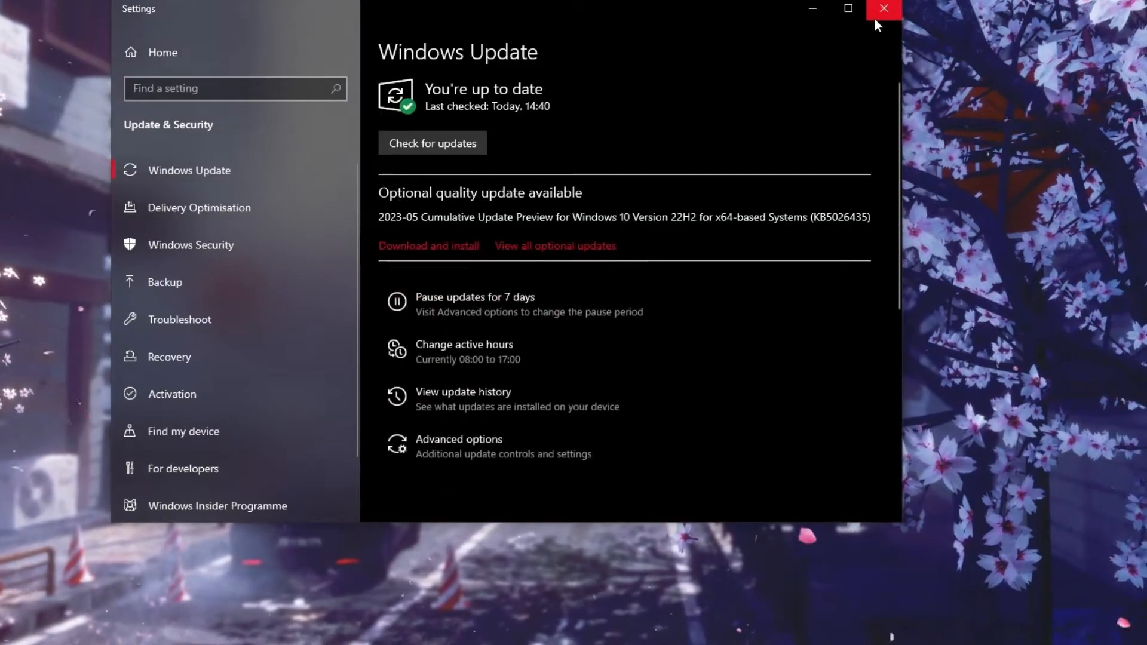
{"action": "mouse_move", "coordinate": [883, 9]}
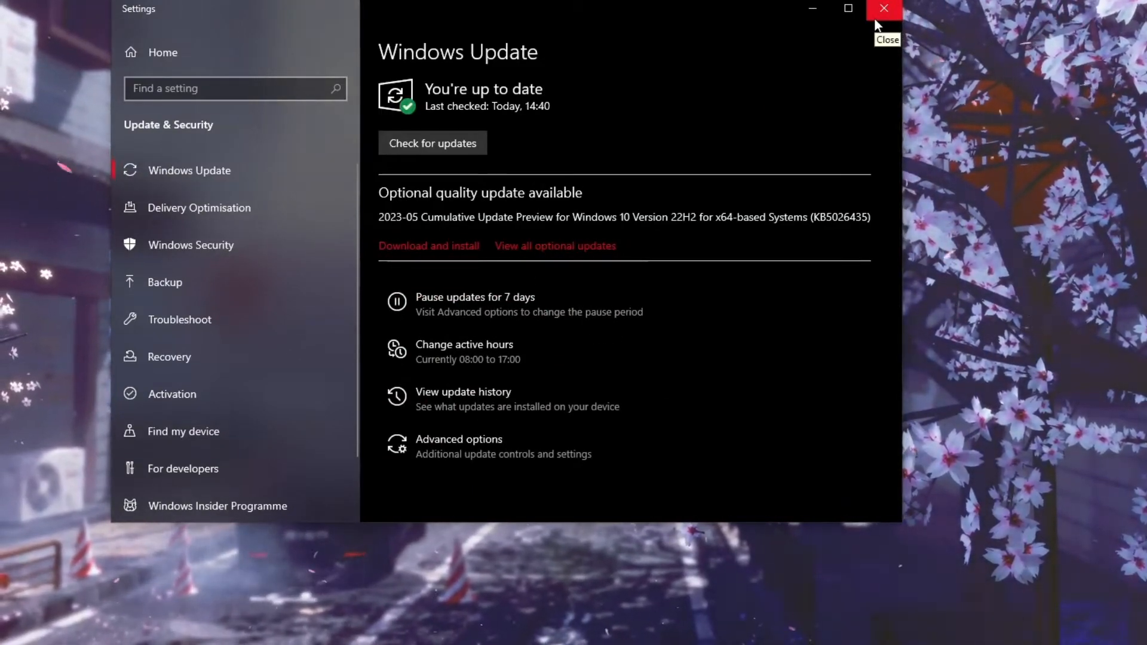
{"action": "left_click", "coordinate": [883, 7]}
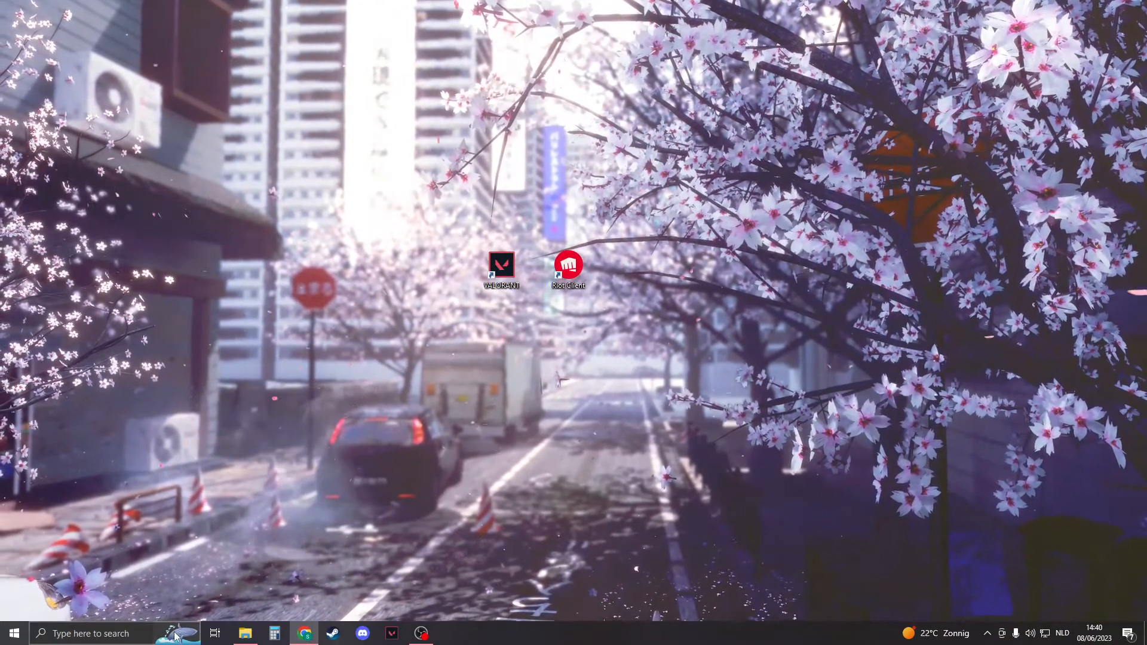
{"action": "left_click", "coordinate": [87, 633]}
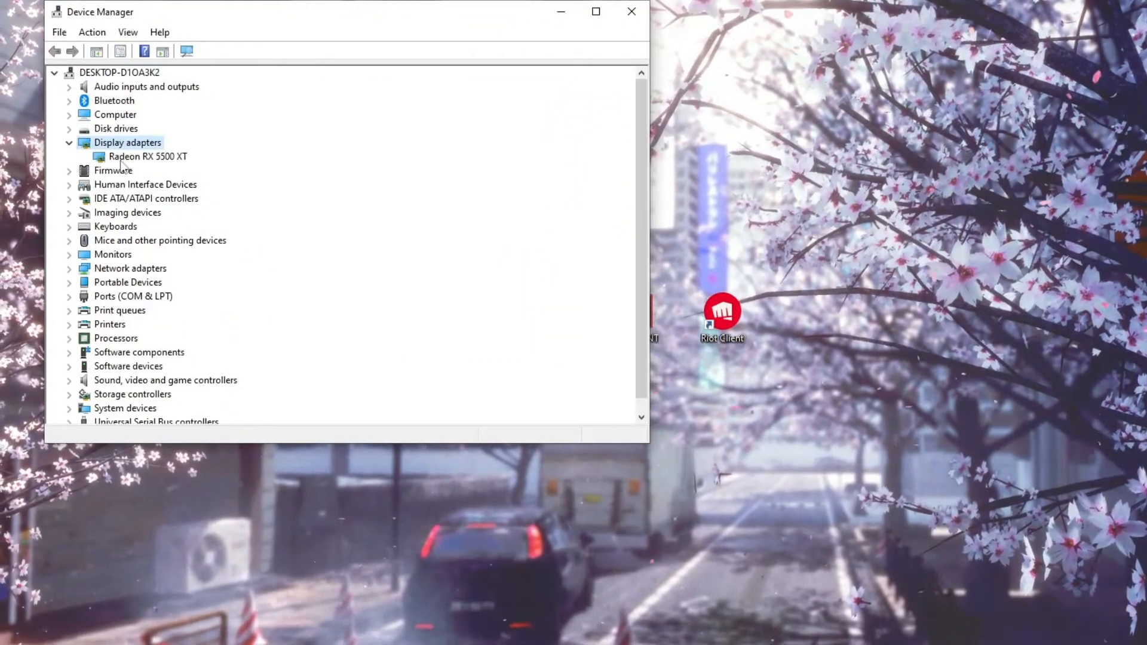
{"action": "left_click", "coordinate": [147, 156]}
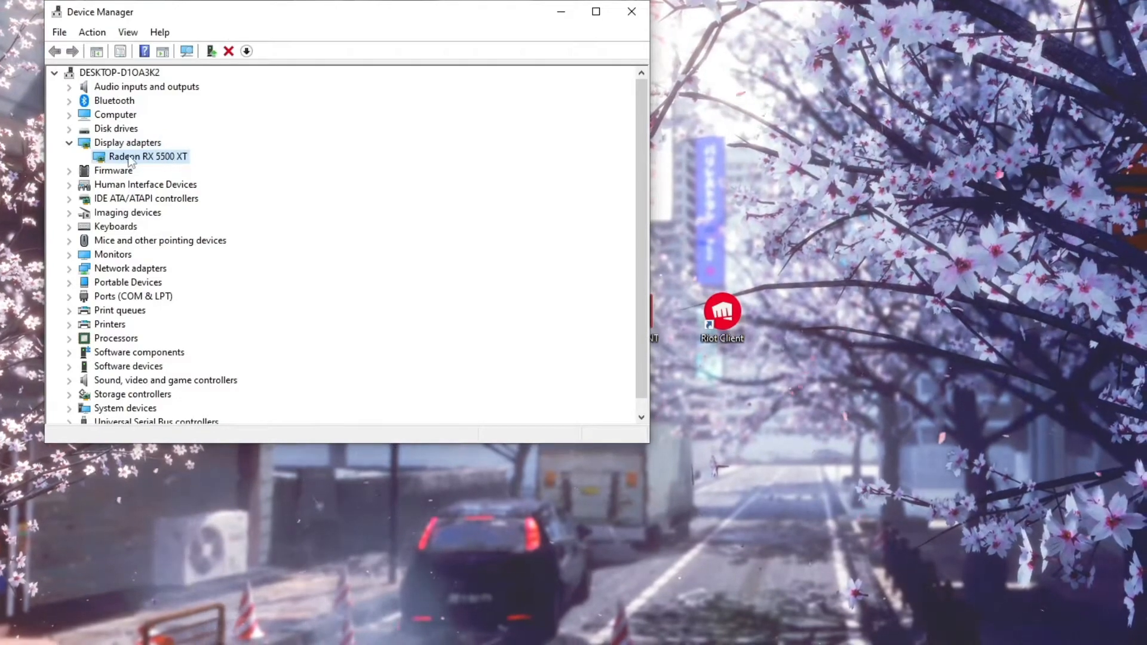
{"action": "right_click", "coordinate": [147, 156]}
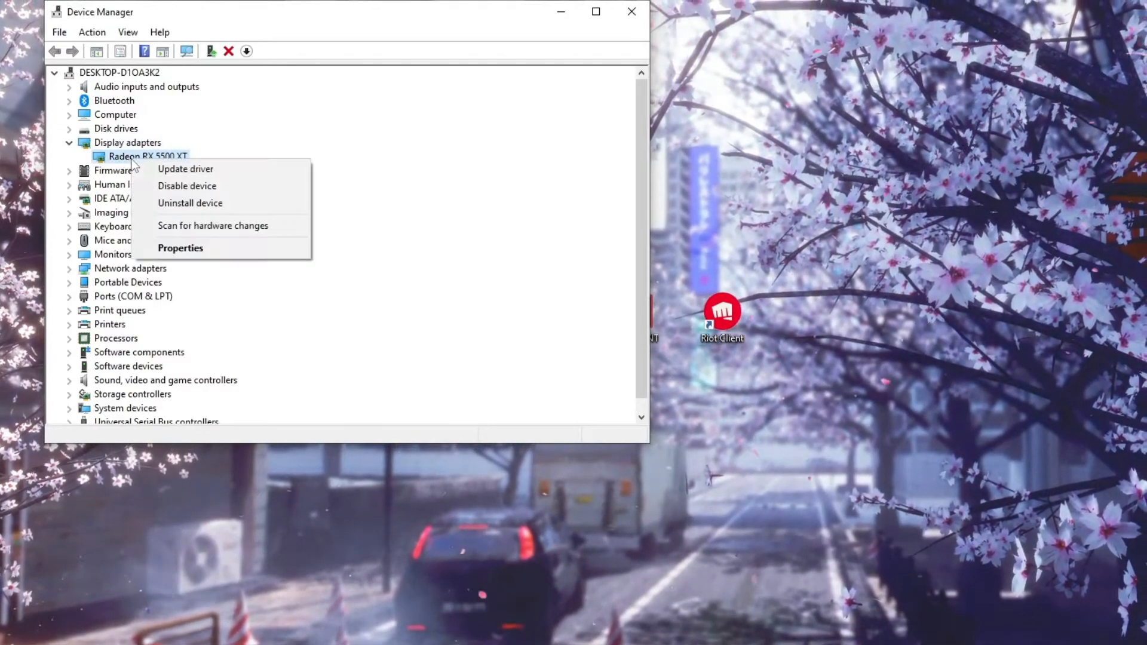
{"action": "mouse_move", "coordinate": [185, 169]}
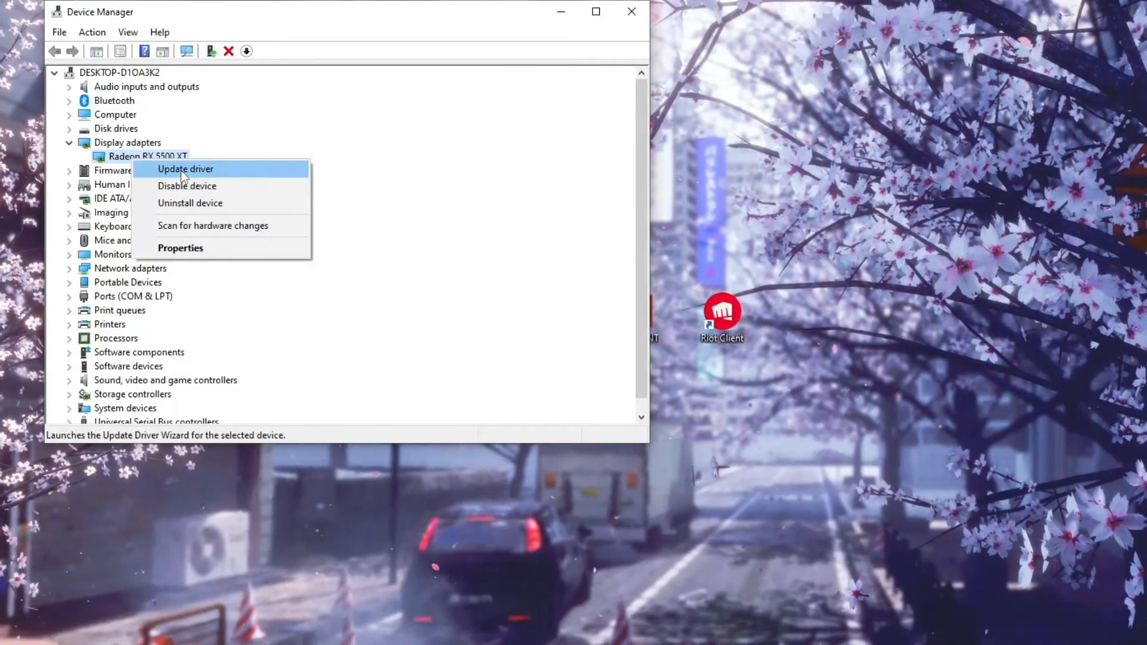
{"action": "left_click", "coordinate": [185, 169]}
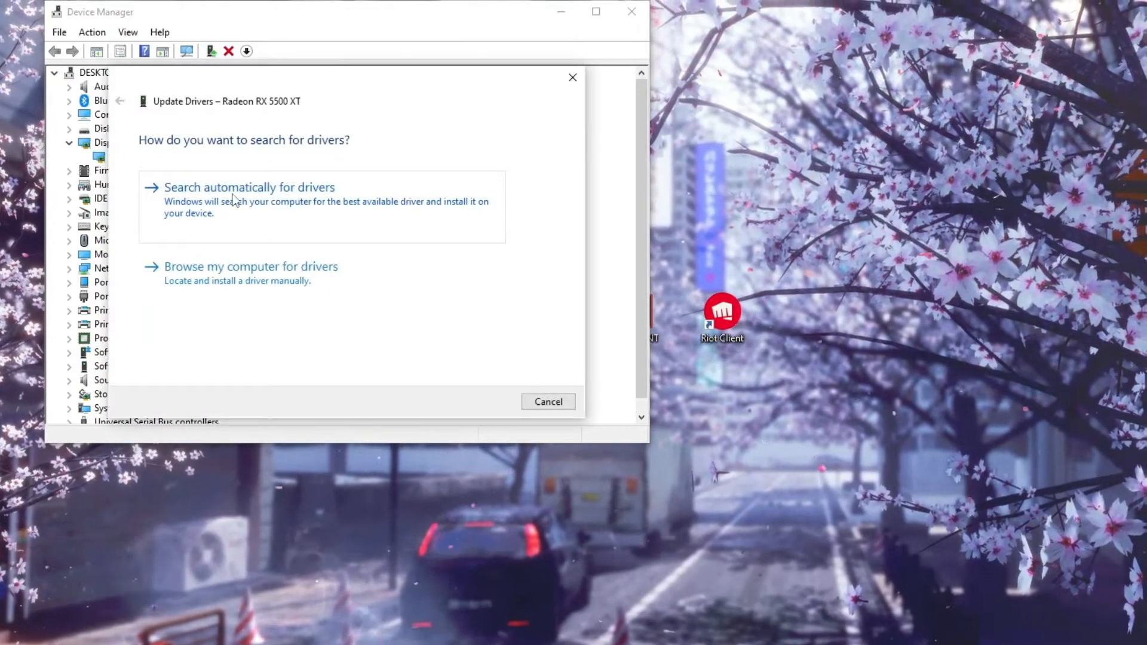
{"action": "left_click", "coordinate": [249, 187]}
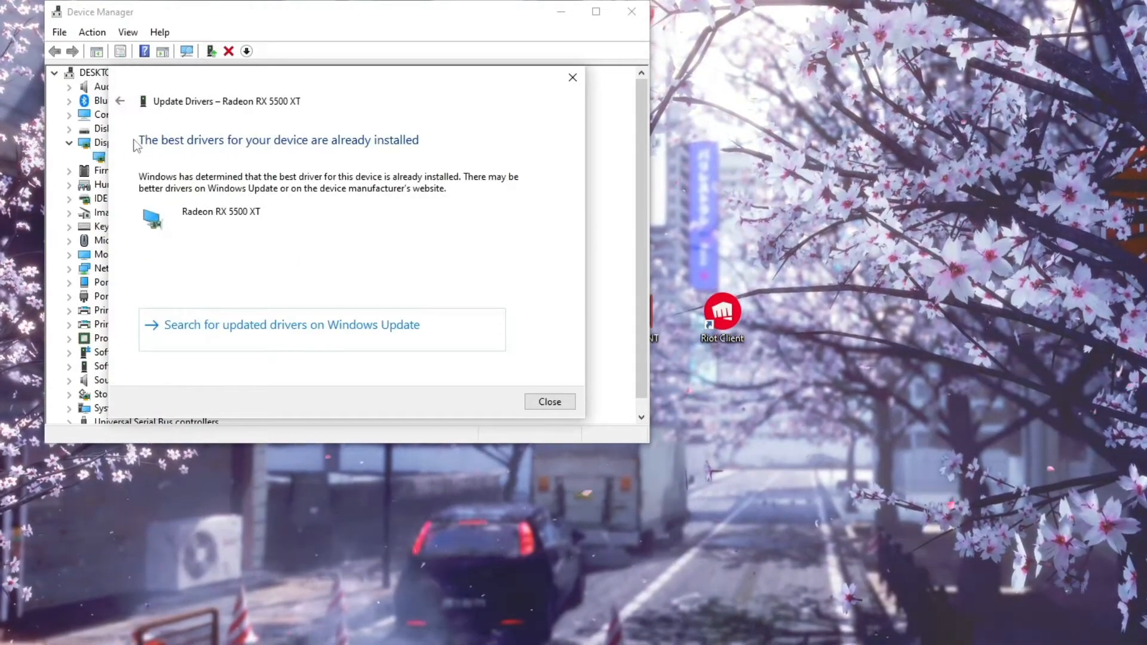
{"action": "mouse_move", "coordinate": [573, 77]}
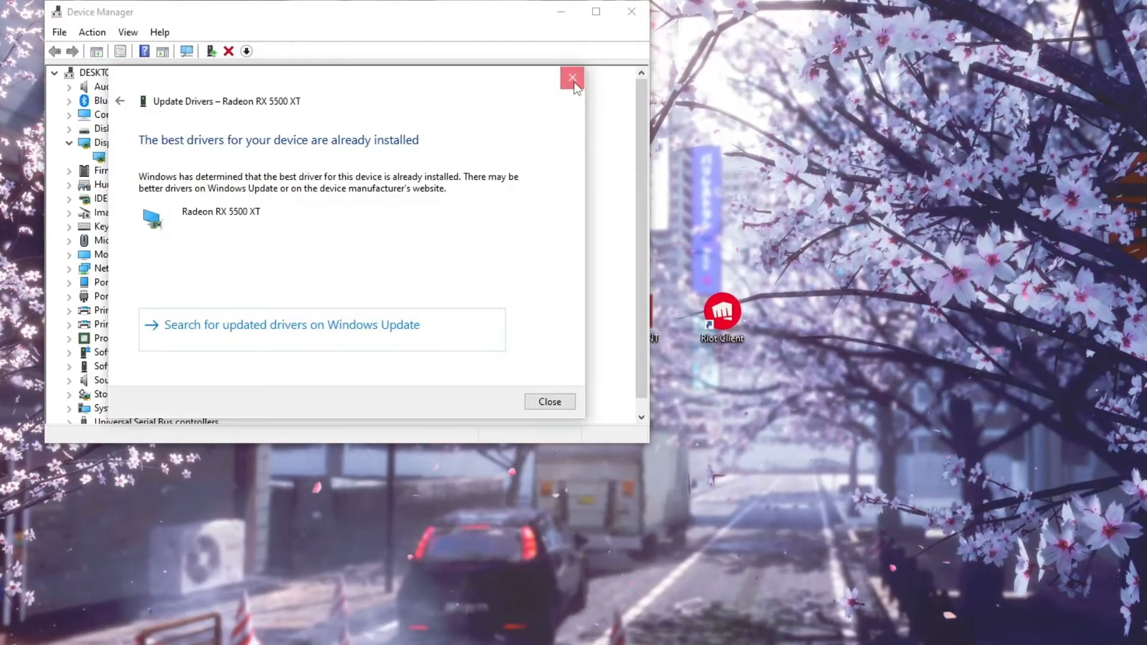
{"action": "left_click", "coordinate": [573, 77]}
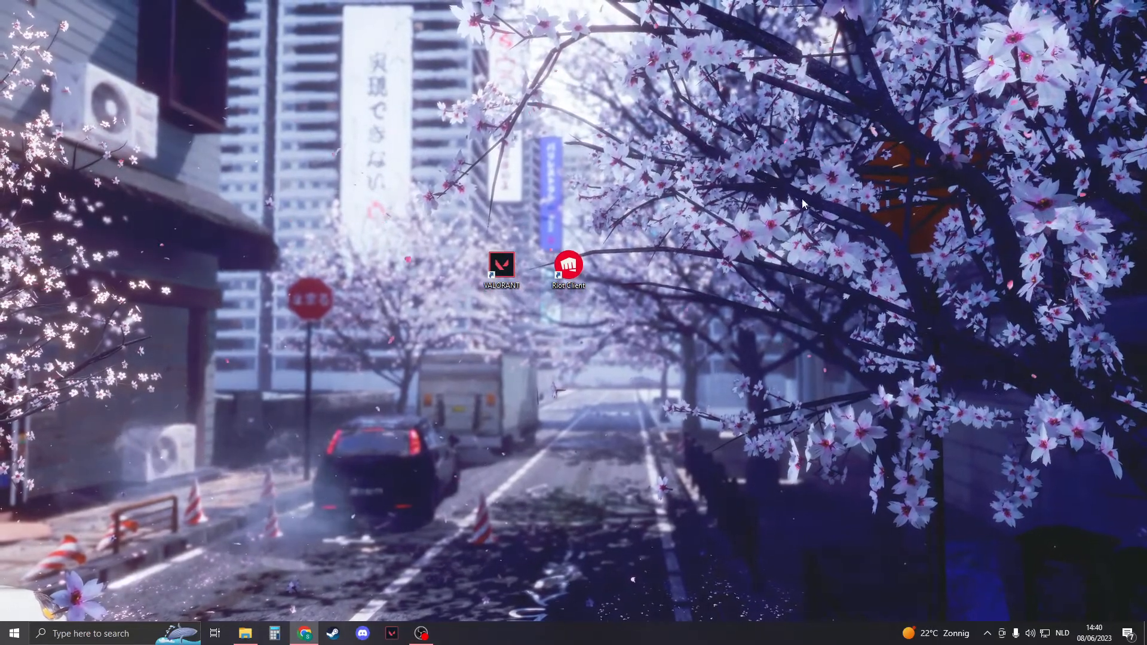
{"action": "mouse_move", "coordinate": [554, 313]}
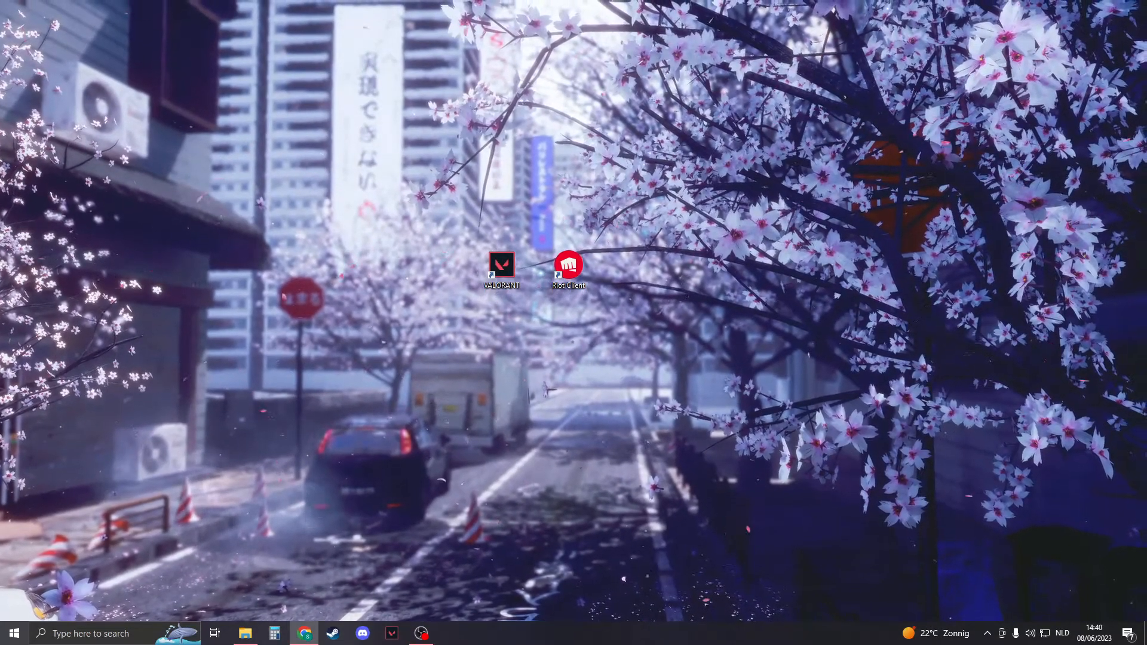
Step: Search Chrome for 'directx runtime download' and open Microsoft's DirectX download result
{"action": "left_click", "coordinate": [304, 633]}
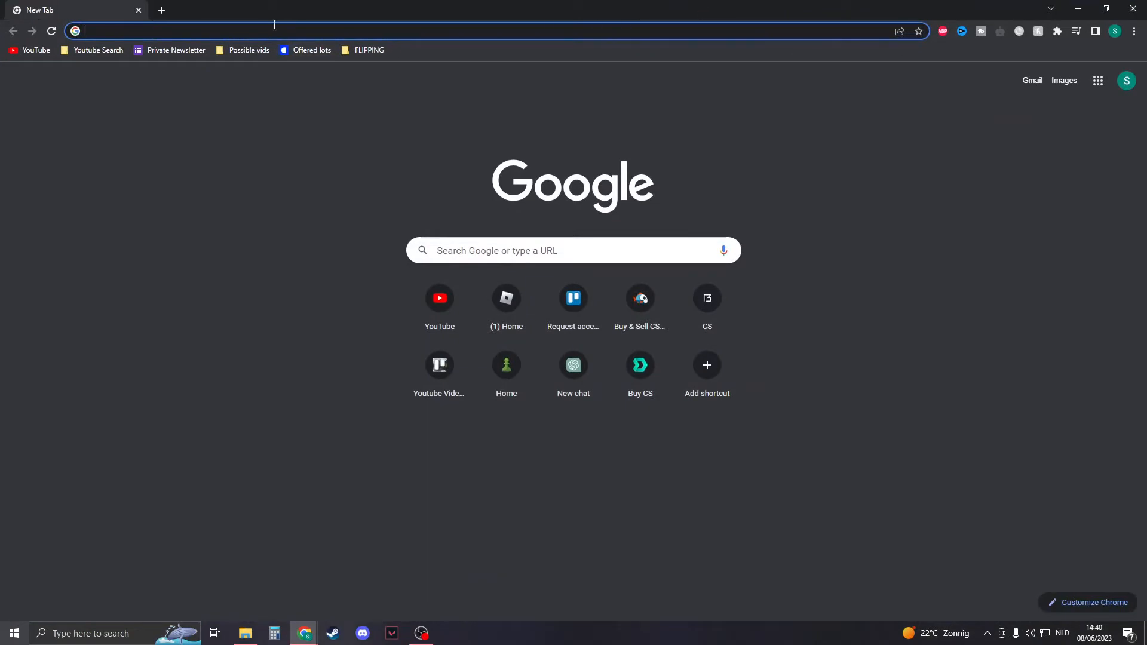
{"action": "type", "text": "directx runtime download"}
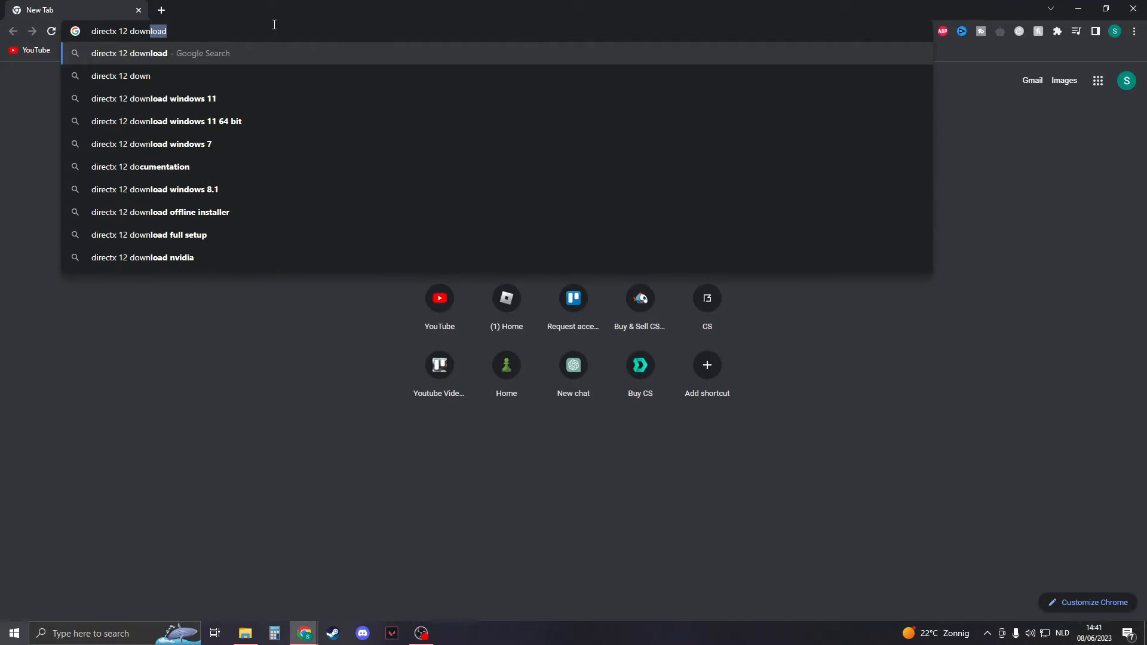
{"action": "key", "text": "Return"}
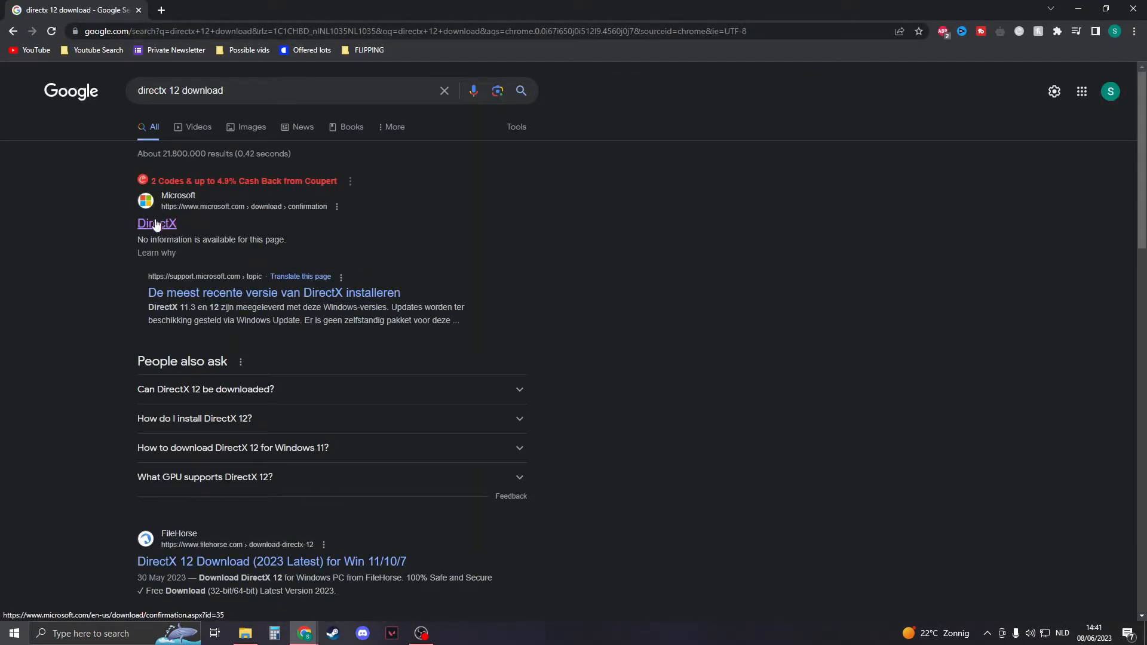
{"action": "left_click", "coordinate": [156, 223]}
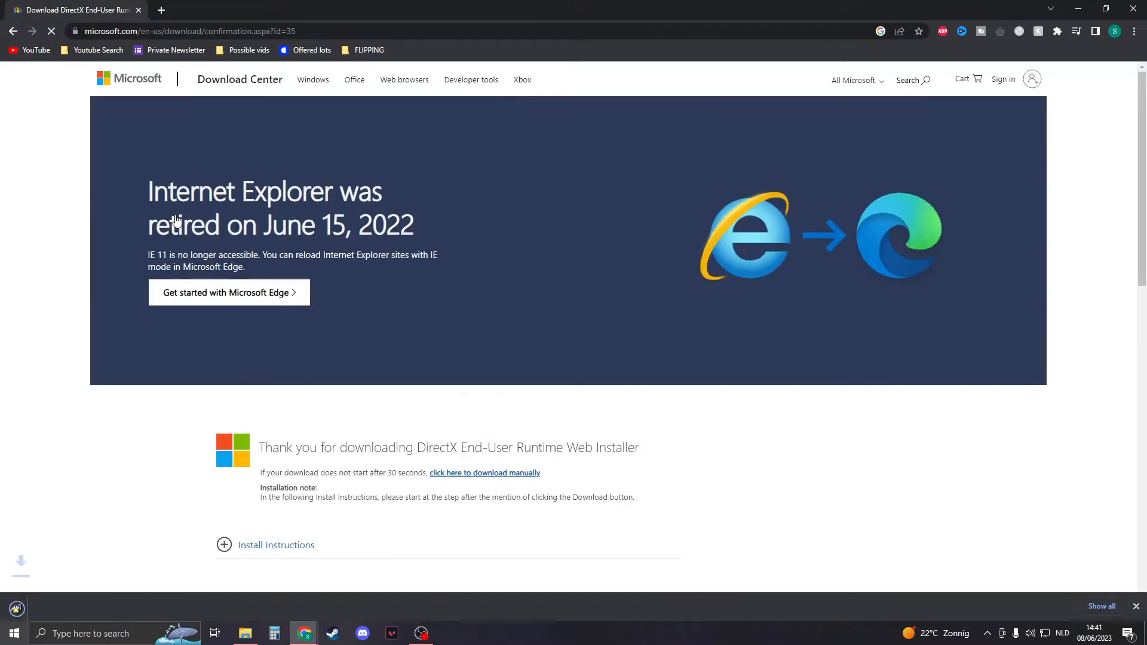
{"action": "scroll", "scroll_direction": "down", "scroll_amount": 3}
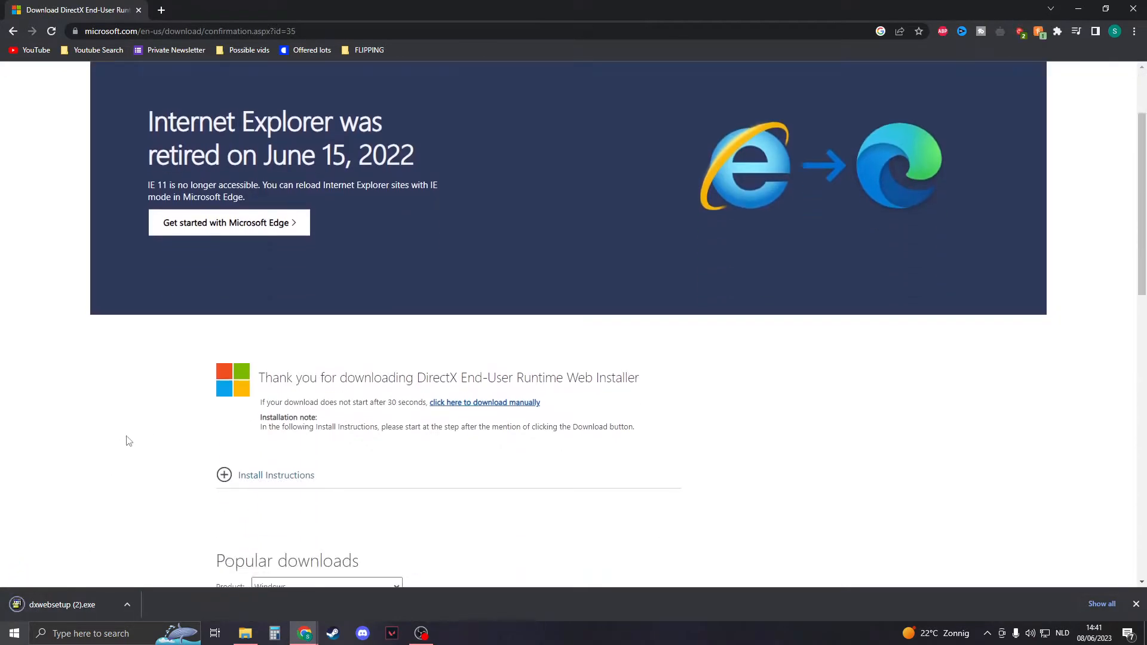
{"action": "scroll", "scroll_direction": "up", "scroll_amount": 3}
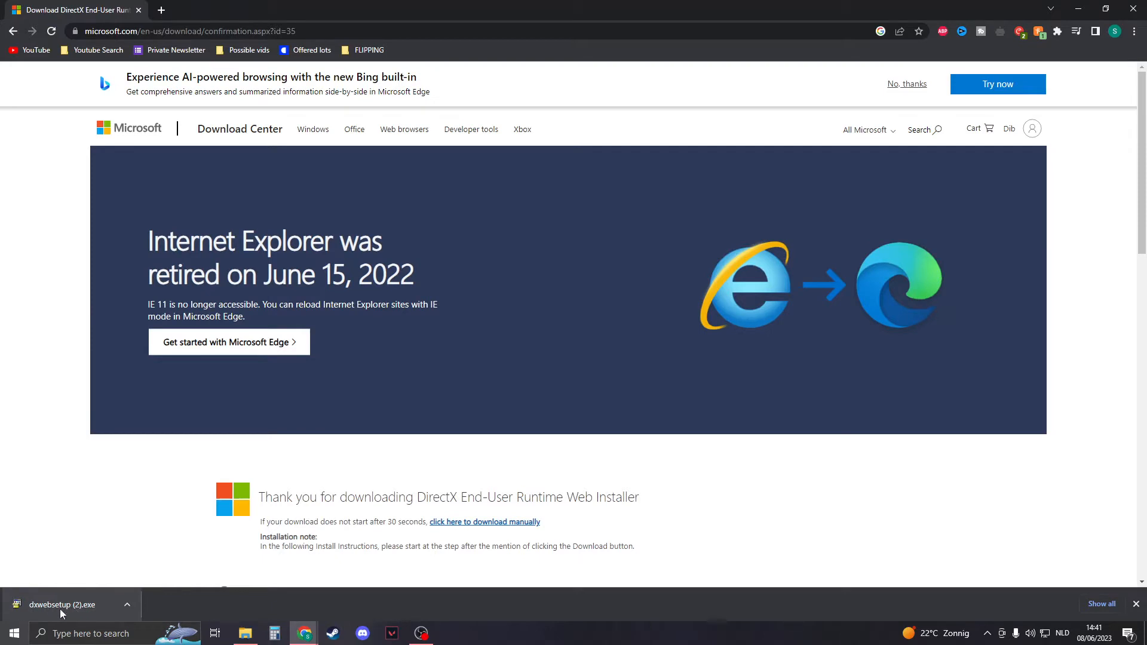
Step: Run dxwebsetup.exe: accept the license, skip Bing Bar, dismiss the error, and finish
{"action": "left_click", "coordinate": [66, 604]}
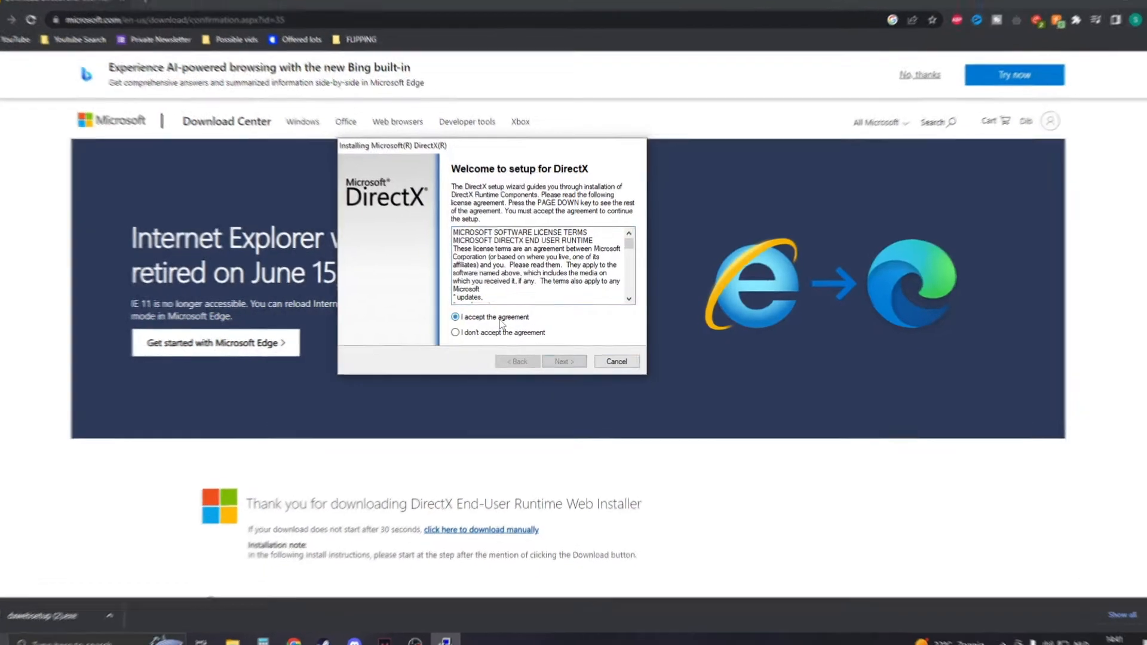
{"action": "left_click", "coordinate": [563, 360]}
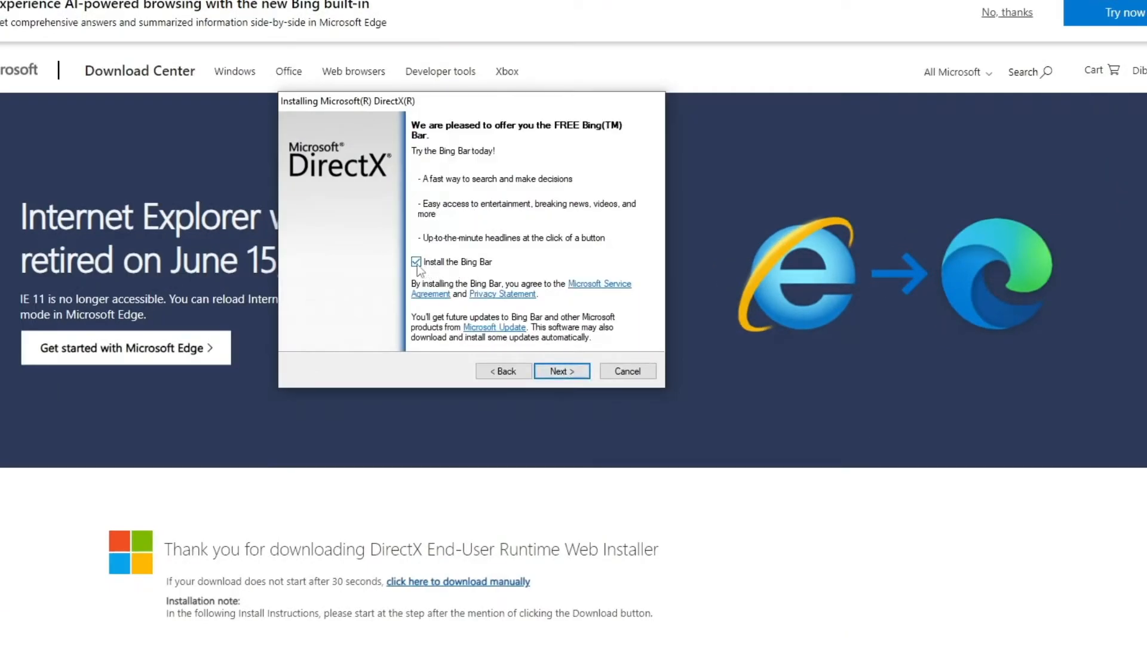
{"action": "left_click", "coordinate": [561, 371]}
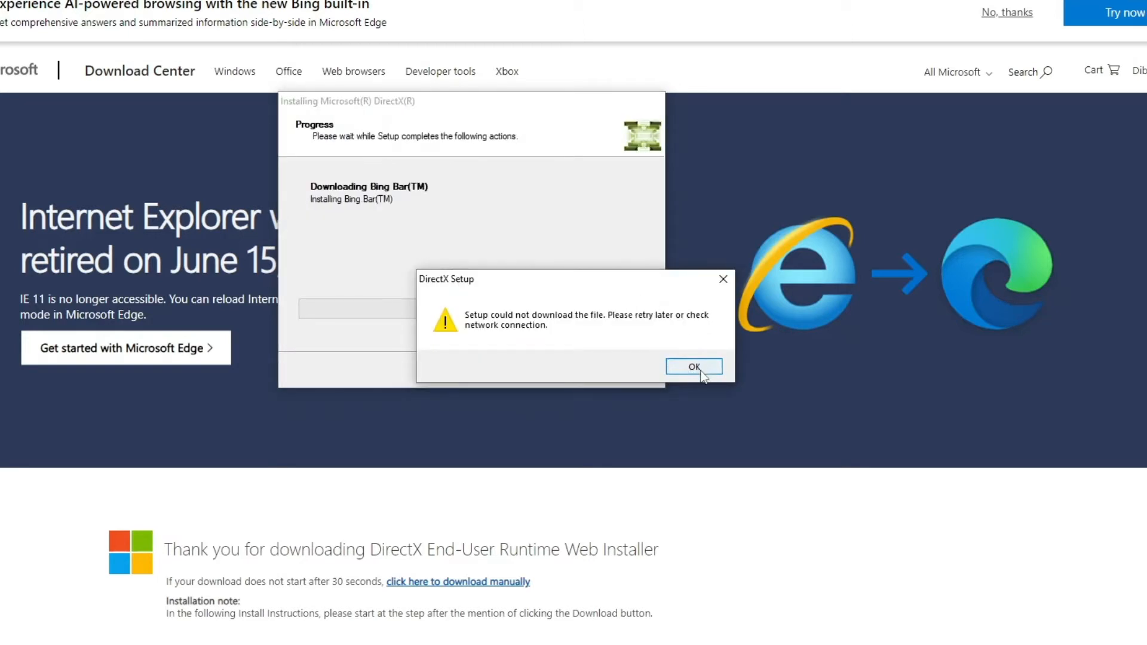
{"action": "left_click", "coordinate": [693, 366]}
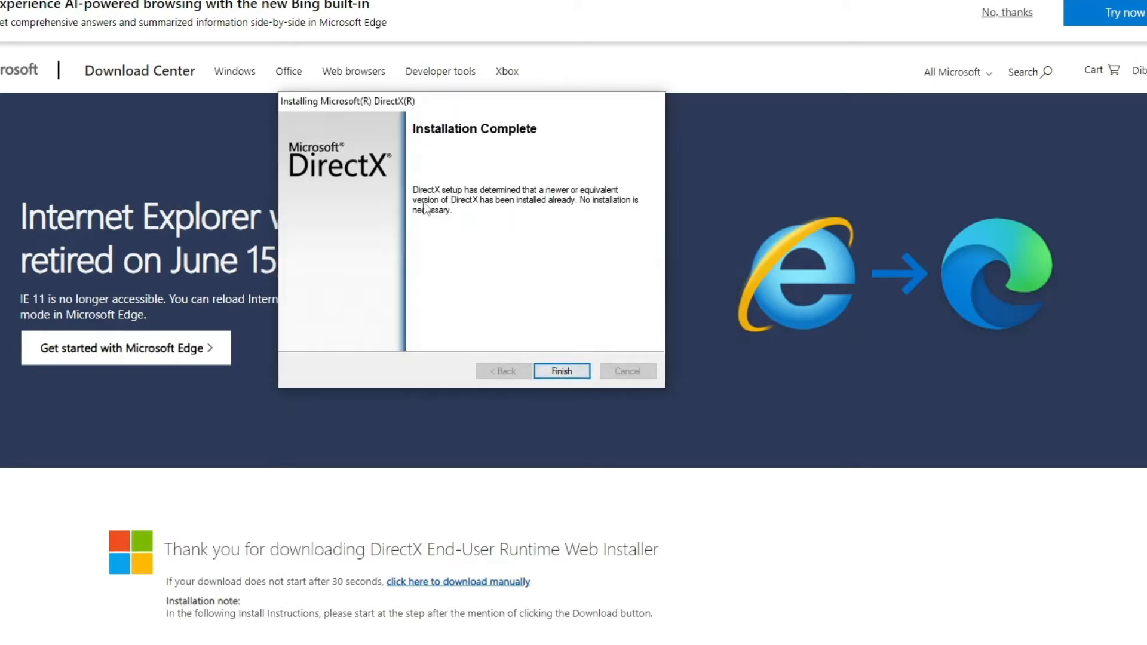
{"action": "left_click", "coordinate": [560, 371]}
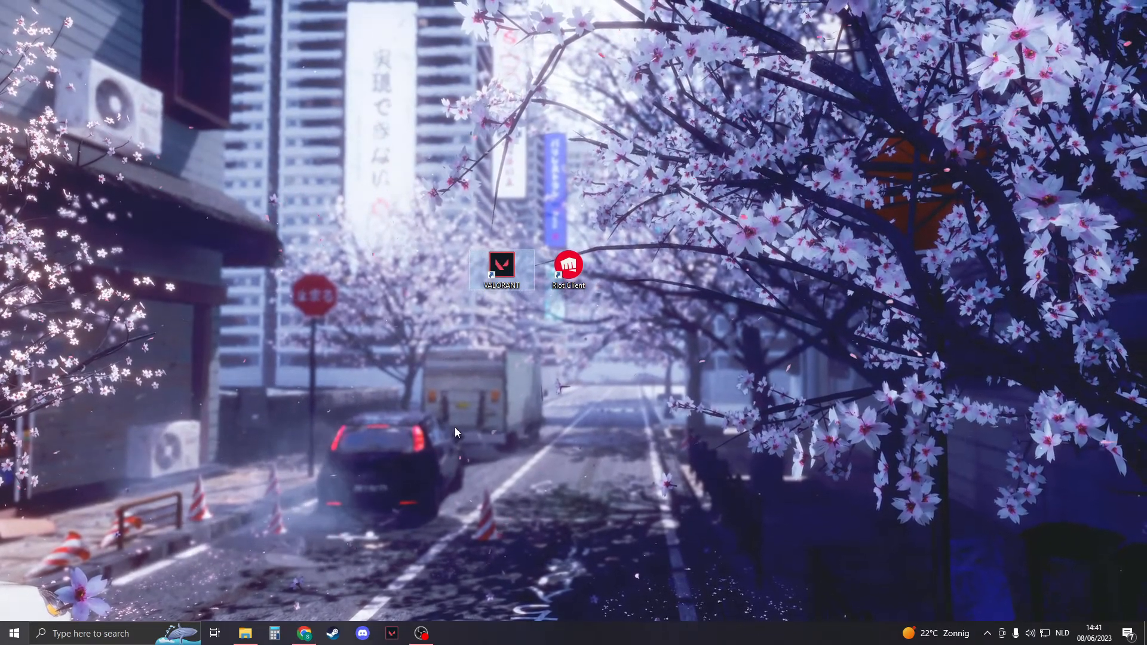
Step: Search Windows for 'control panel' and open Control Panel
{"action": "left_click", "coordinate": [110, 632]}
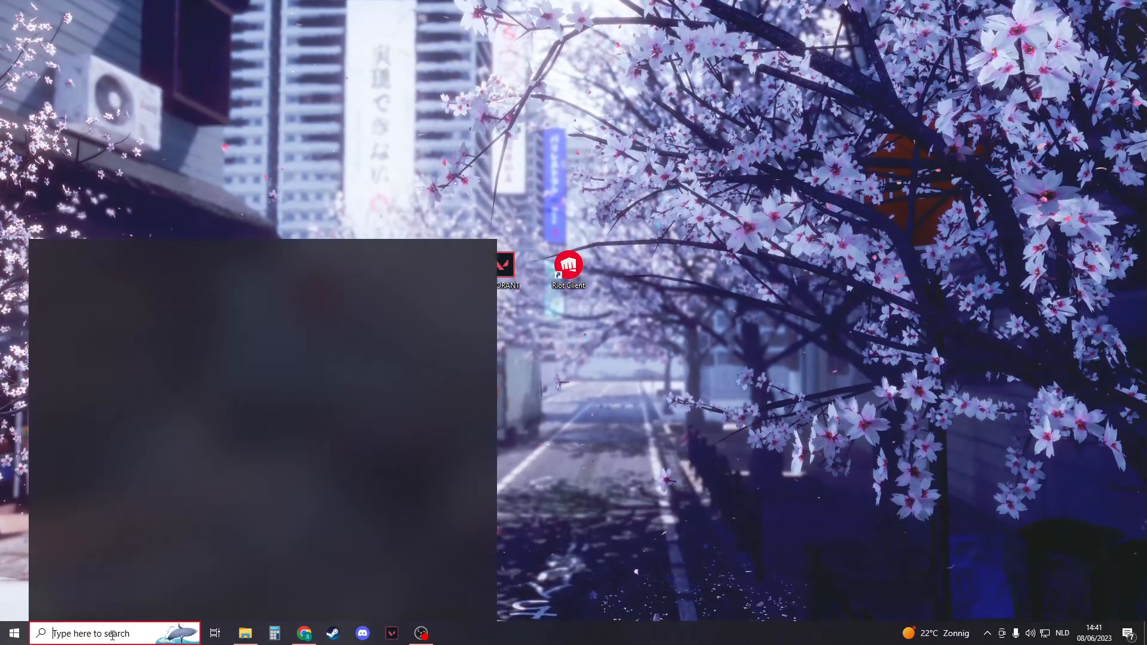
{"action": "type", "text": "control panel"}
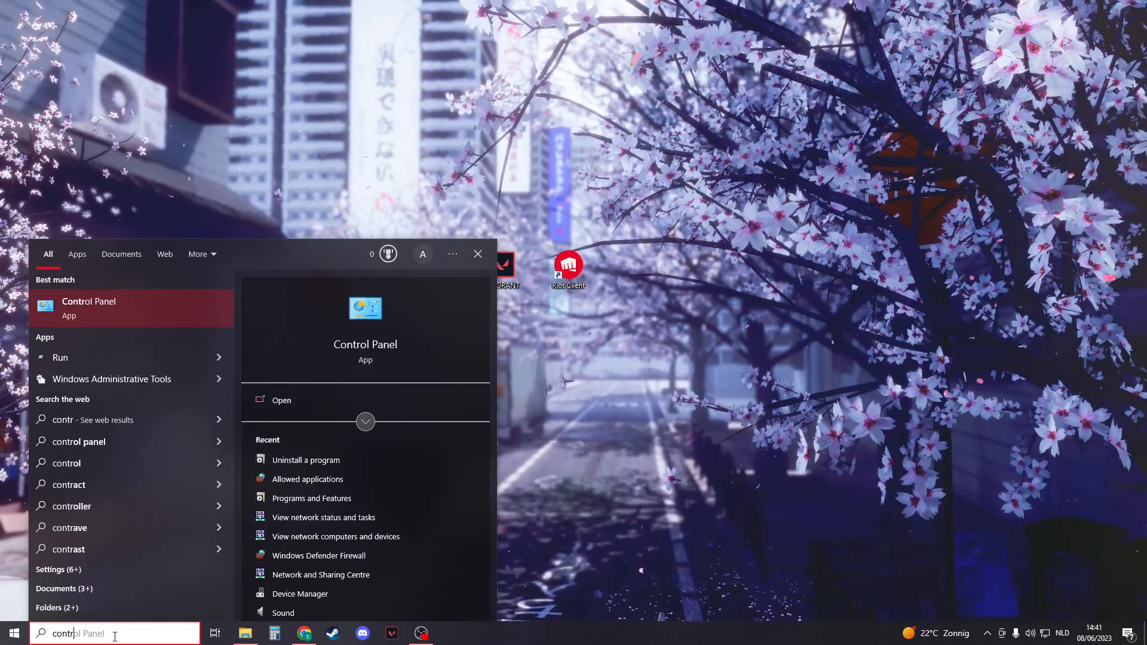
{"action": "left_click", "coordinate": [280, 400]}
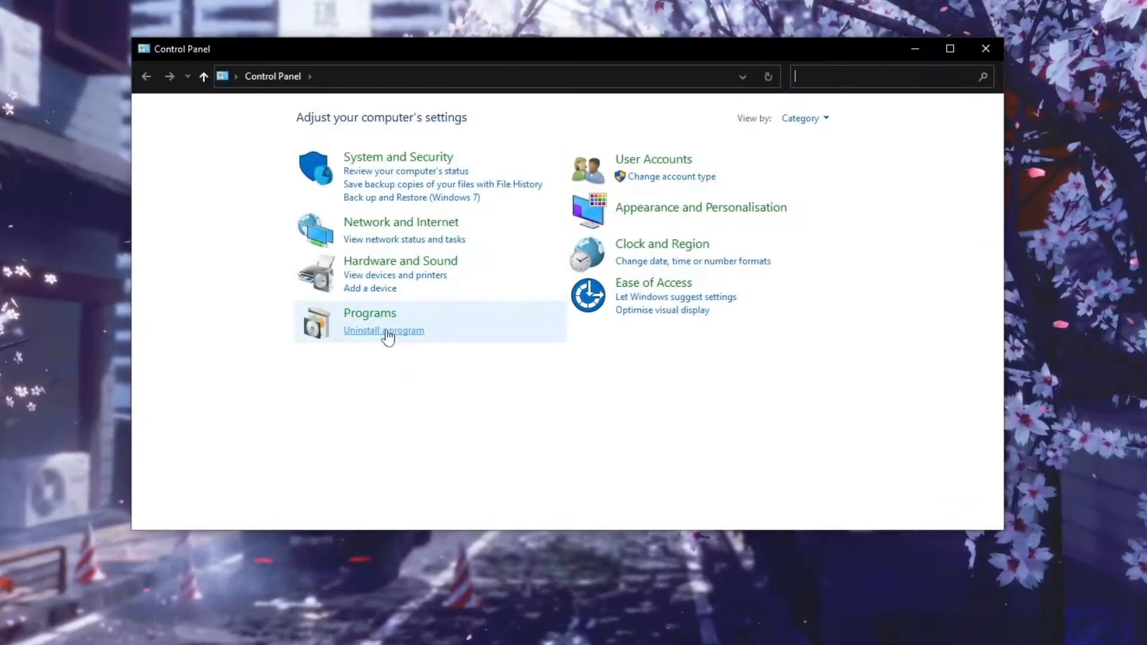
Step: Filter installed programs by 'c++', repair Visual C++ 2012 Redistributable (x64), then close Programs and Features
{"action": "left_click", "coordinate": [383, 330]}
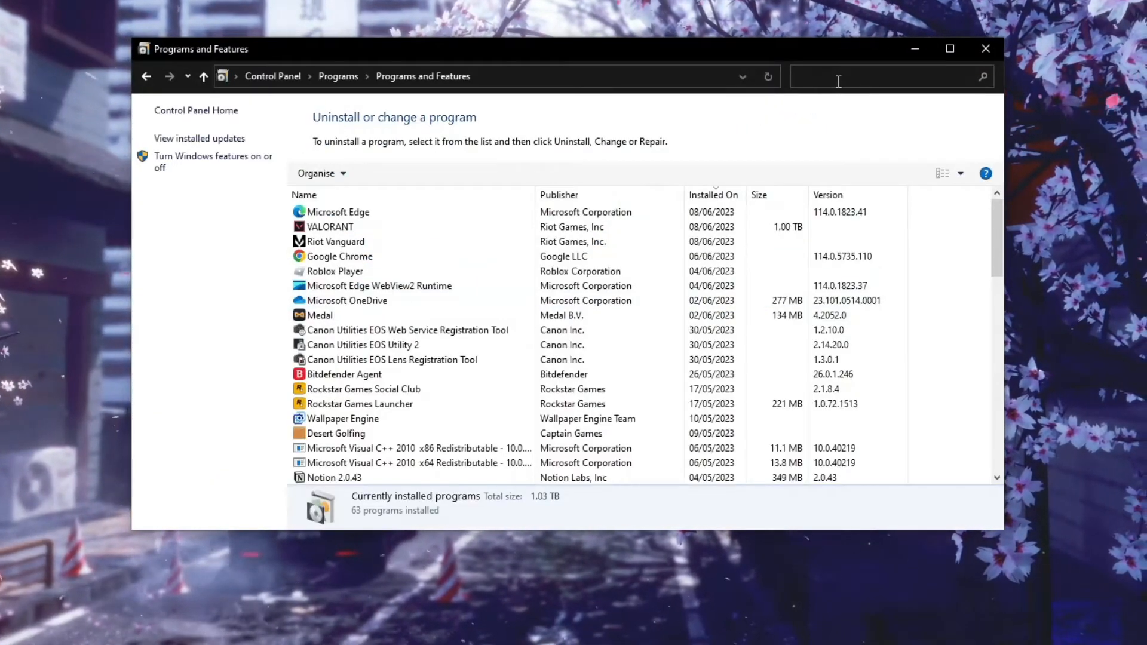
{"action": "type", "text": "c++"}
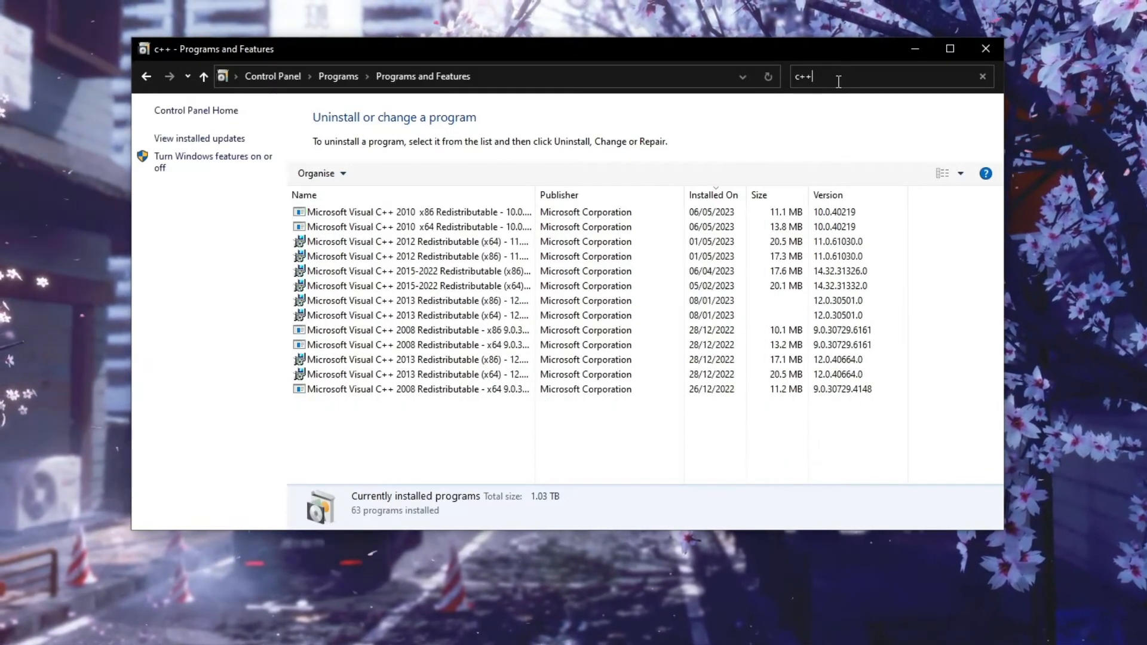
{"action": "left_click", "coordinate": [417, 256]}
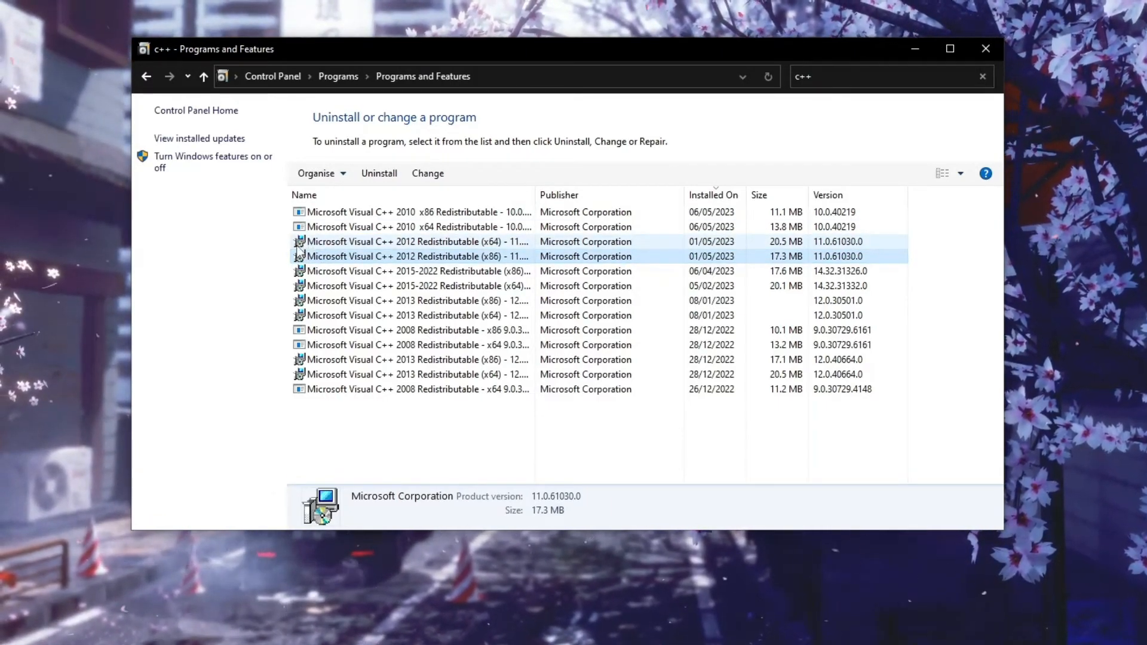
{"action": "left_click", "coordinate": [416, 242]}
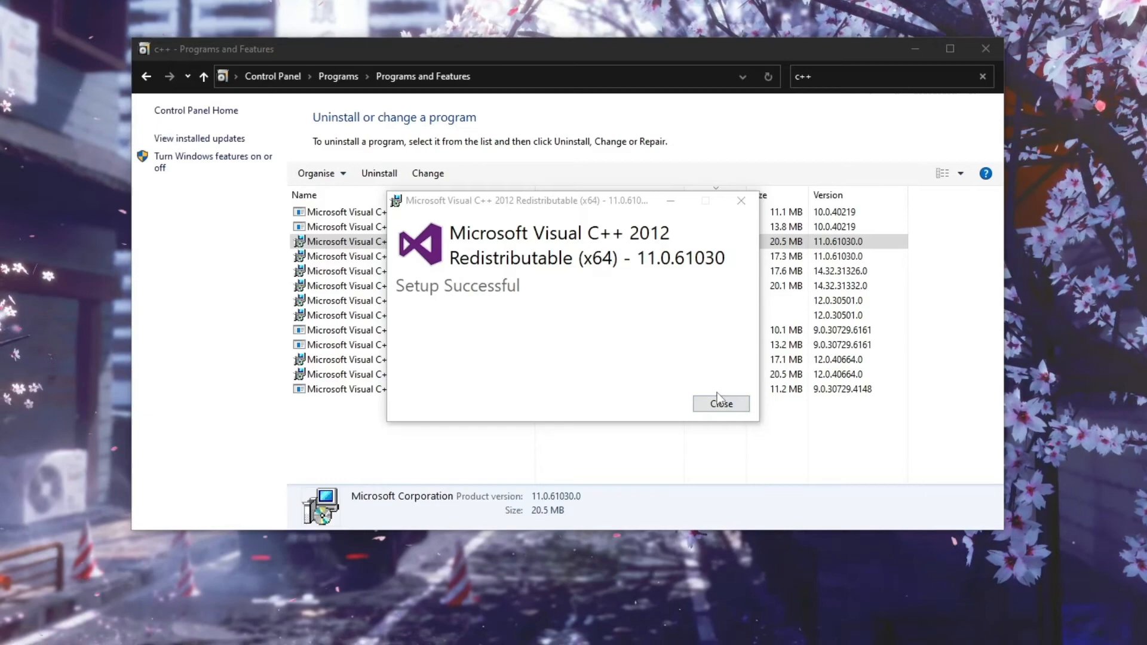
{"action": "left_click", "coordinate": [720, 404]}
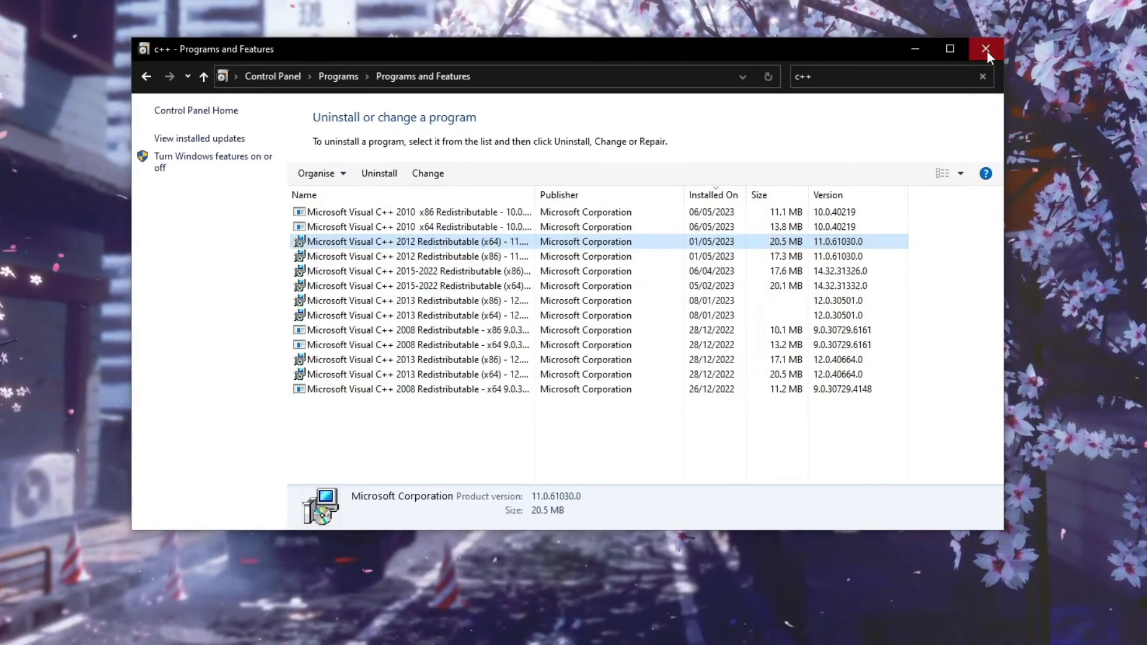
{"action": "left_click", "coordinate": [984, 49]}
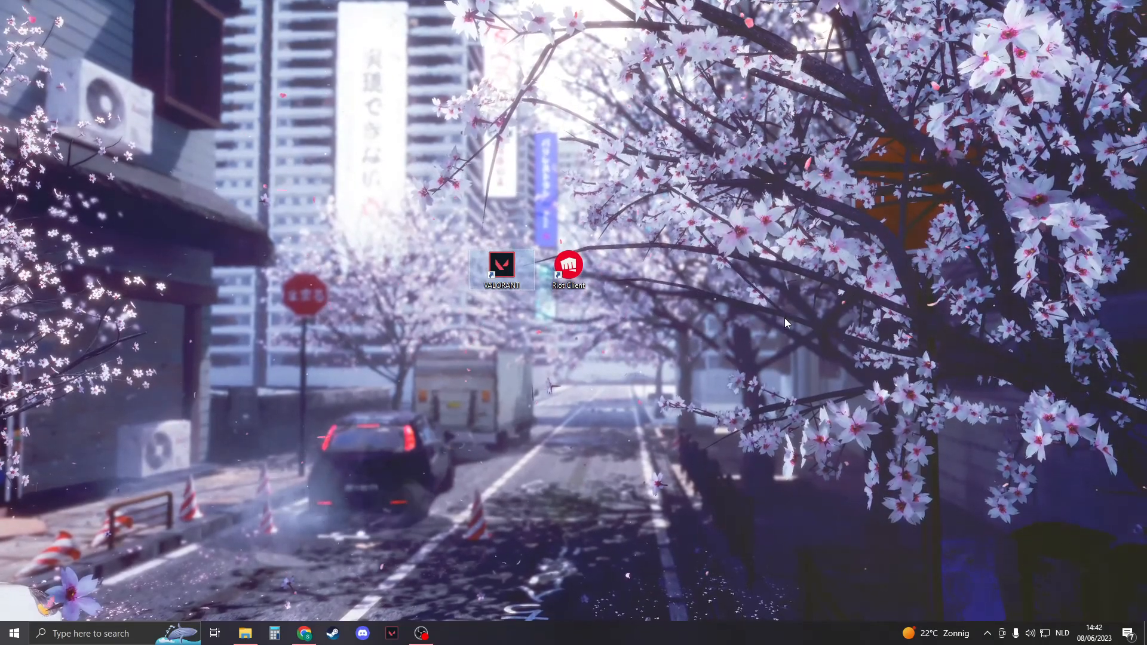